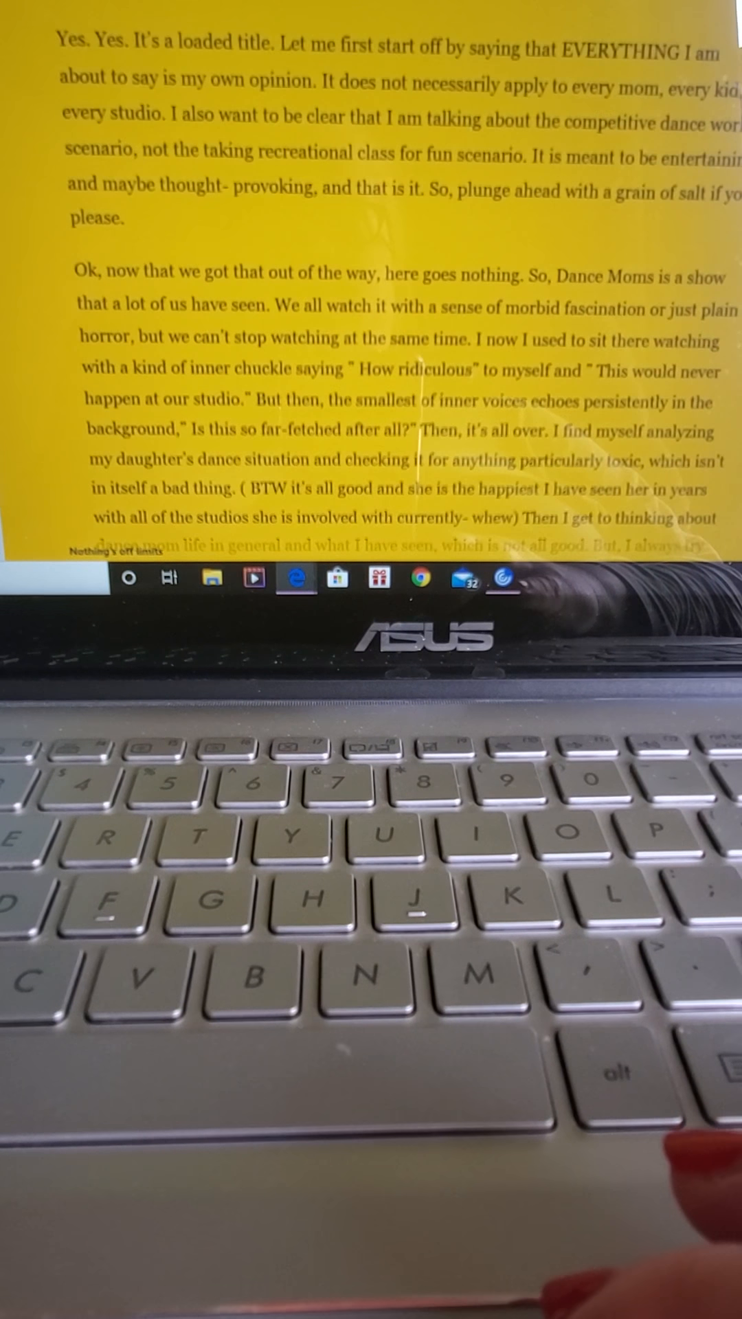
scroll("down", 3)
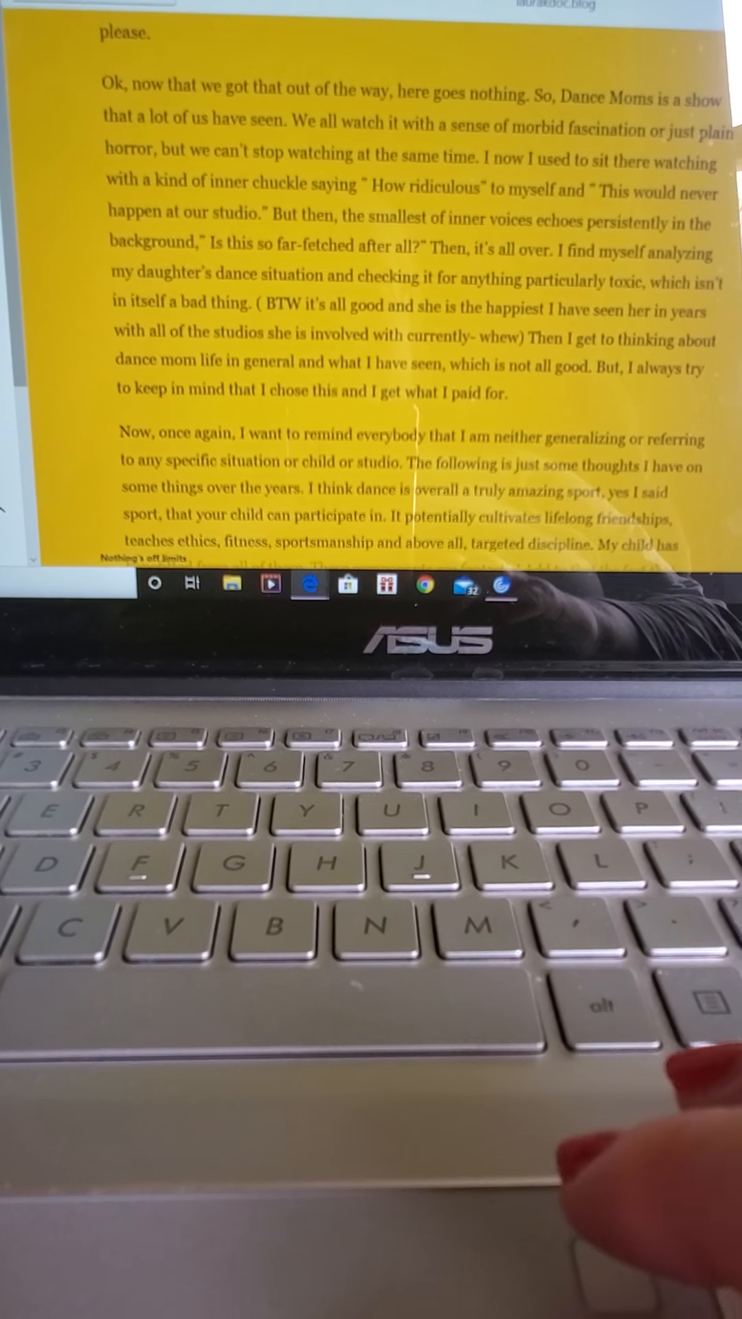
scroll("down", 3)
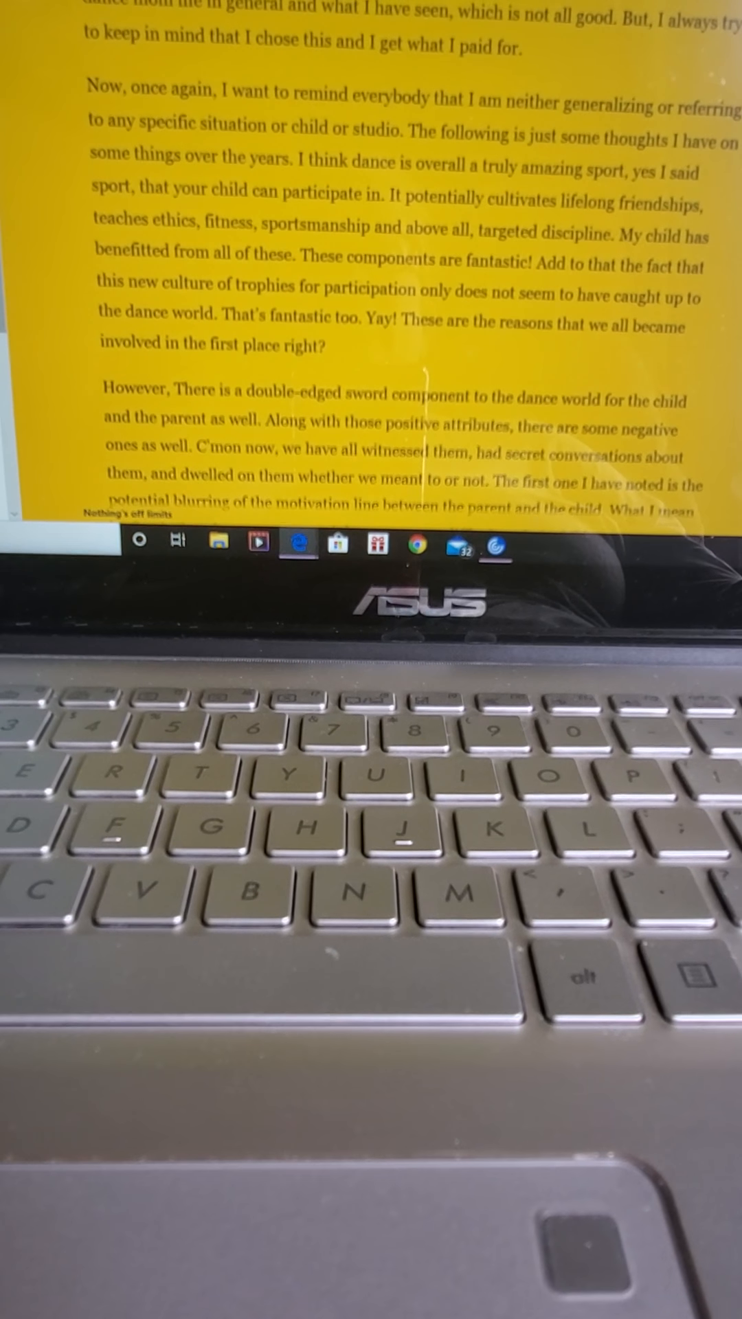
scroll("down", 3)
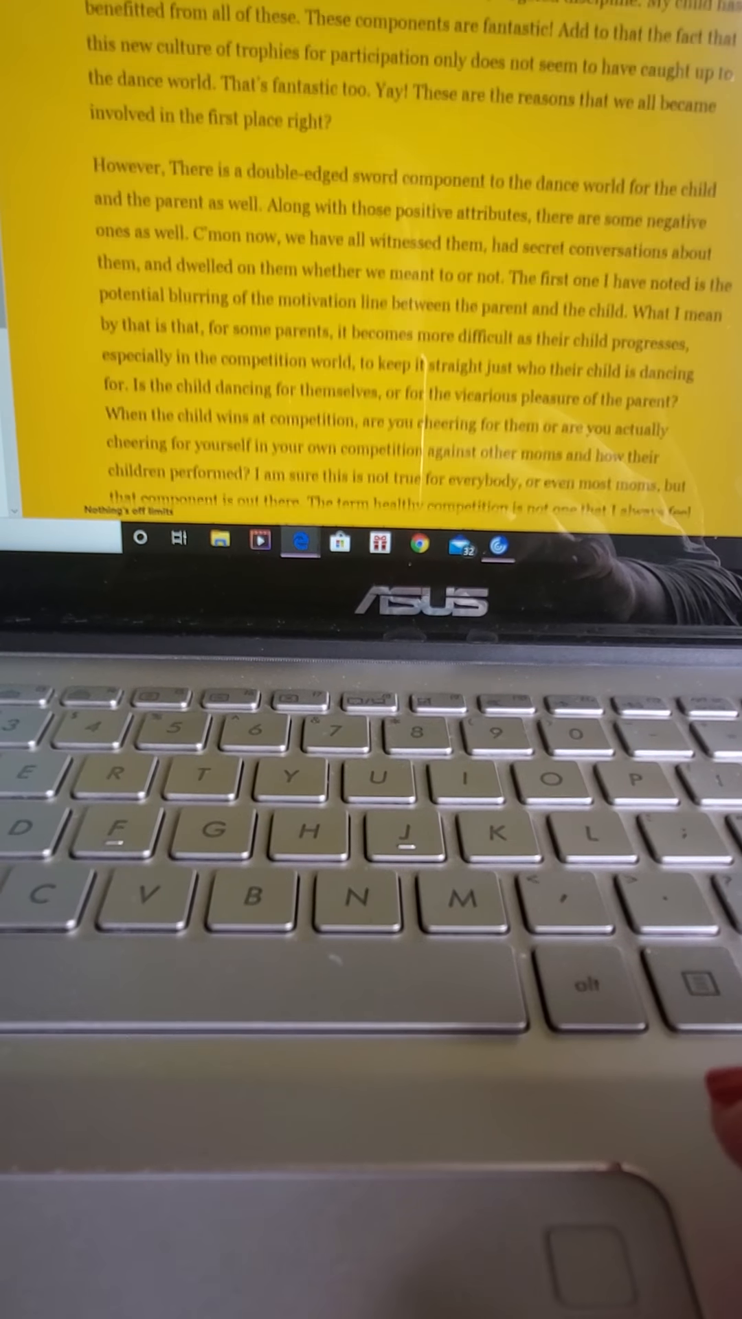
scroll("down", 3)
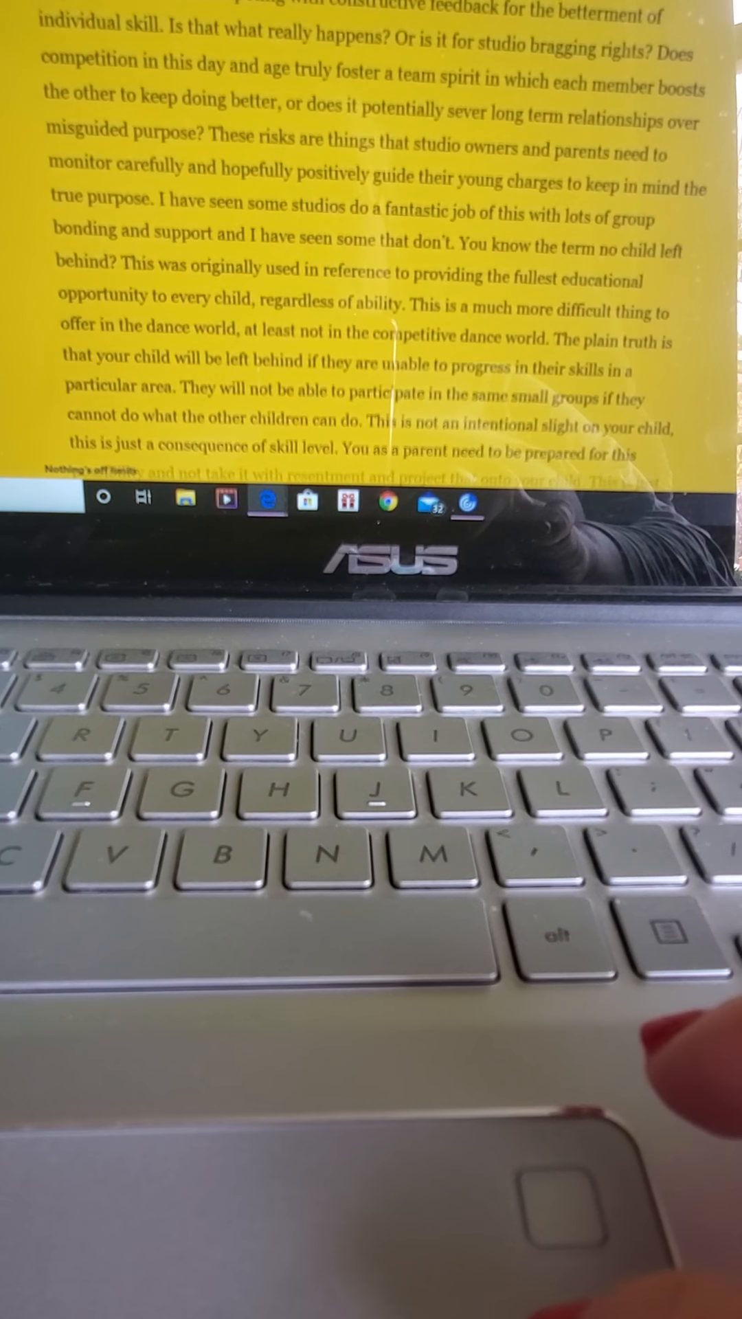
scroll("down", 3)
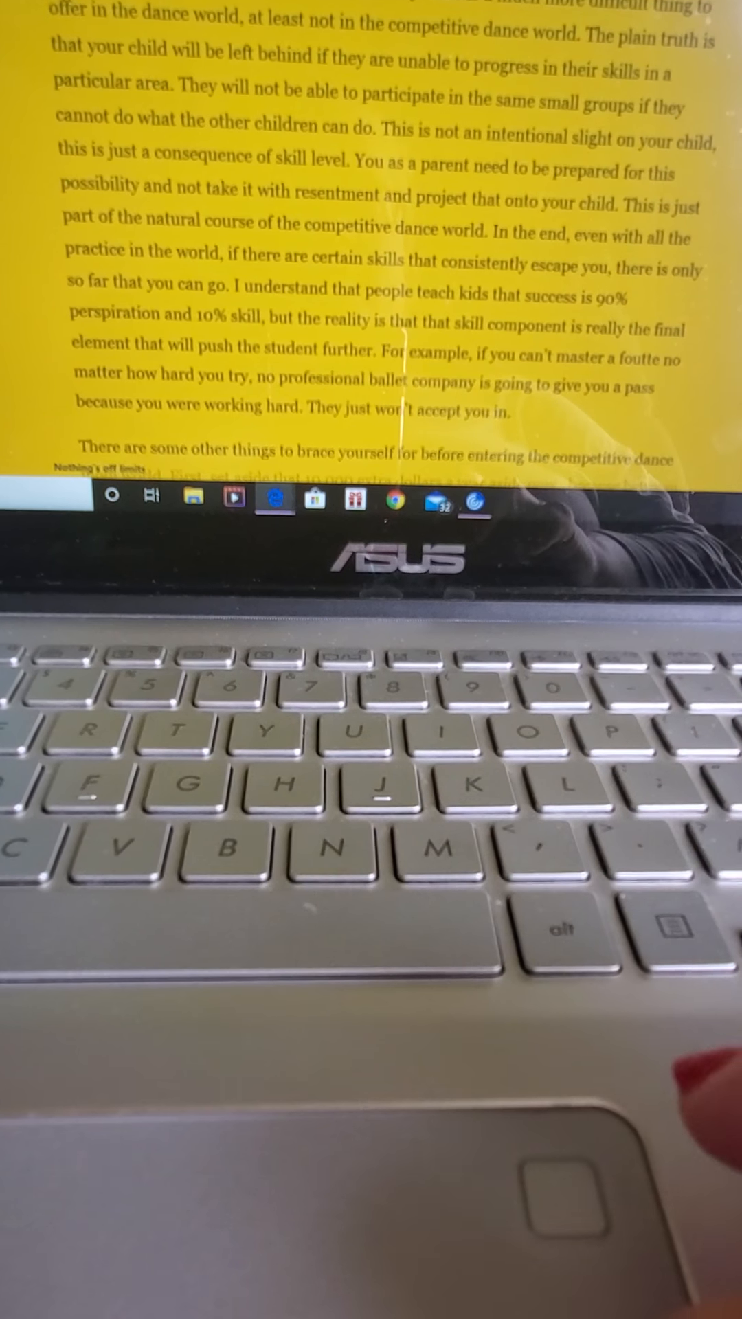
scroll("down", 3)
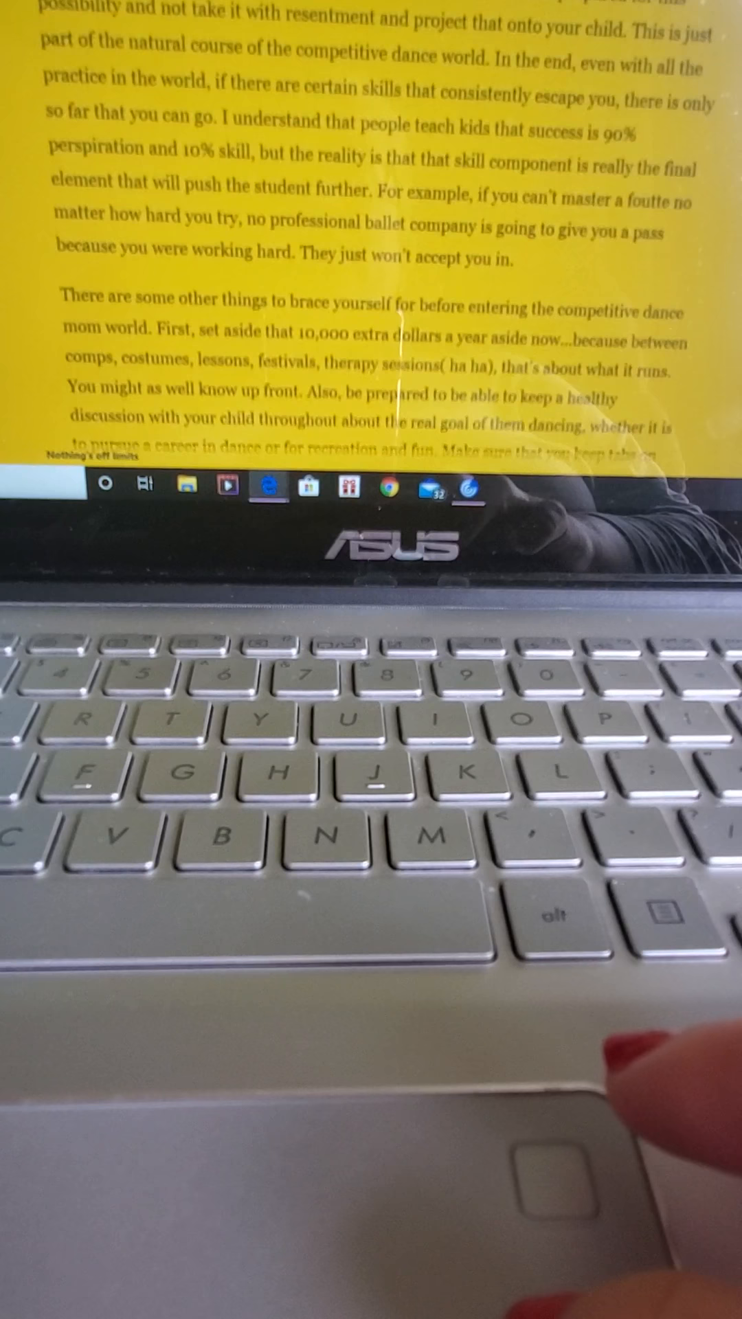
scroll("down", 3)
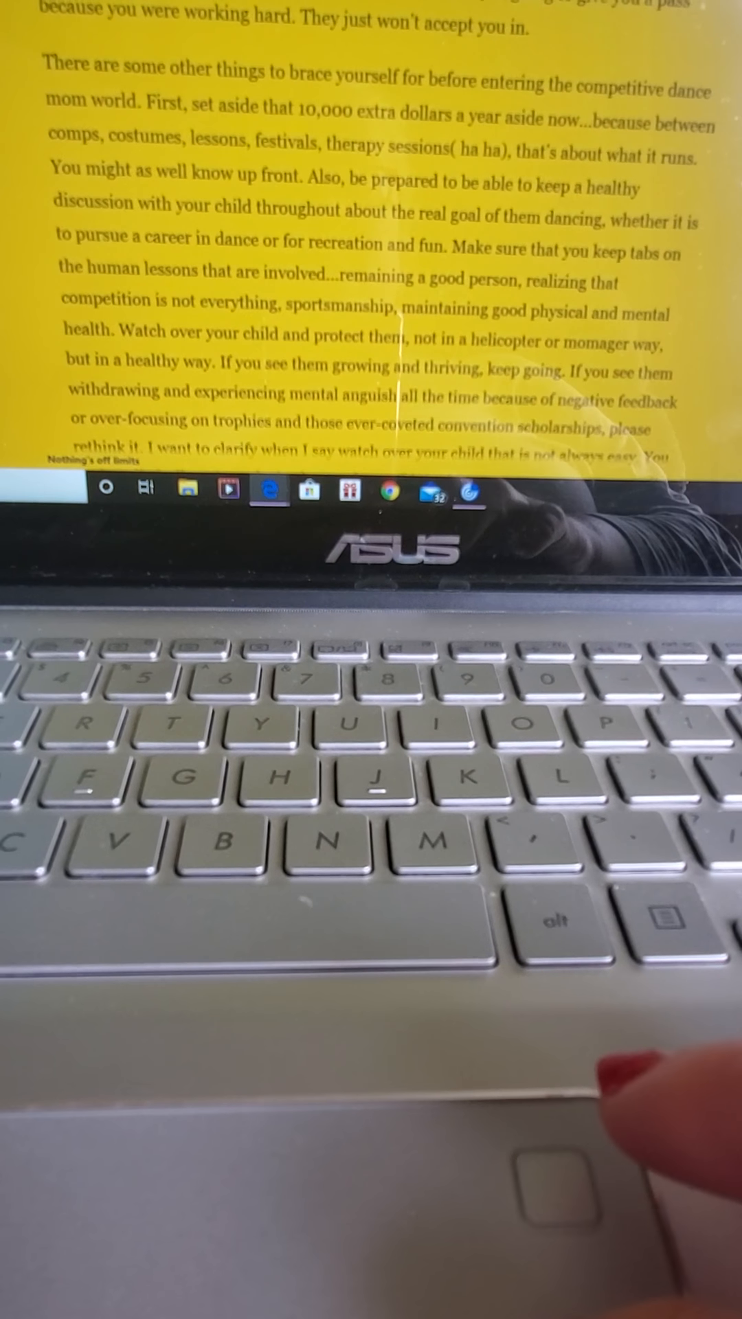
scroll("down", 3)
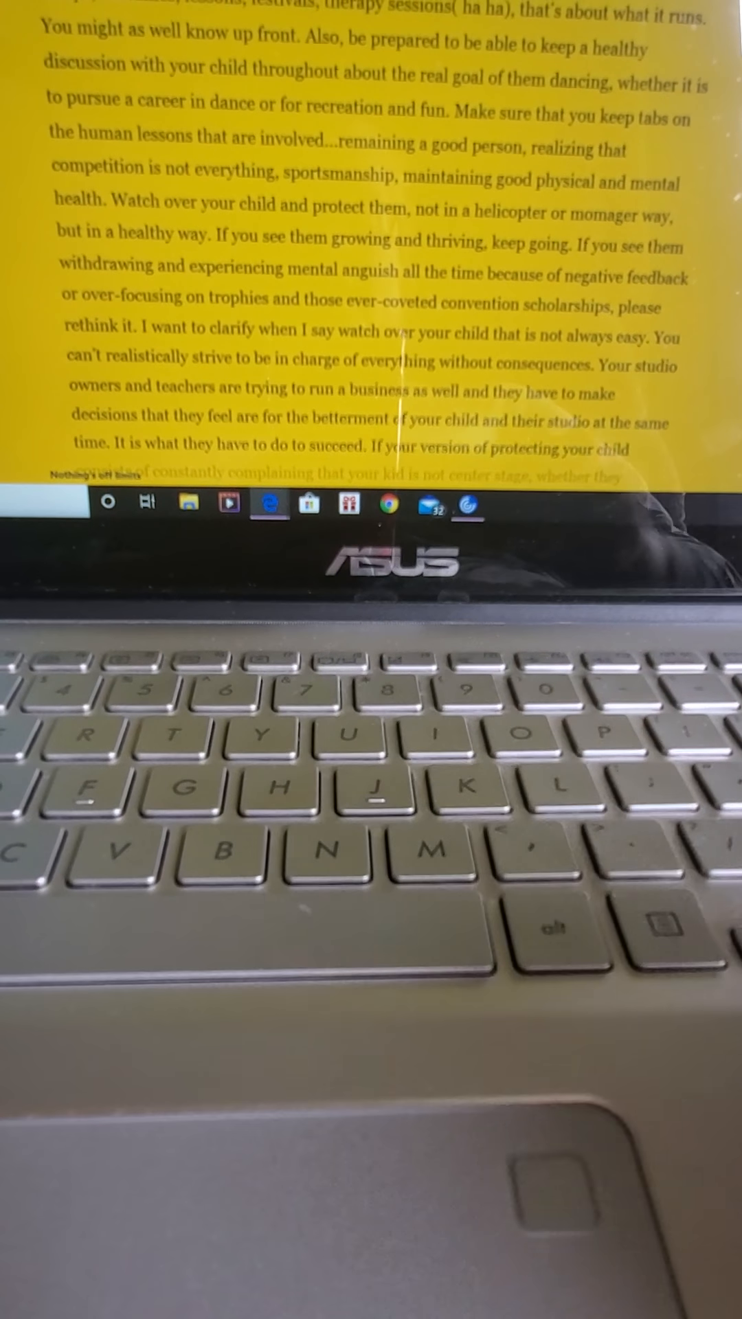
scroll("down", 3)
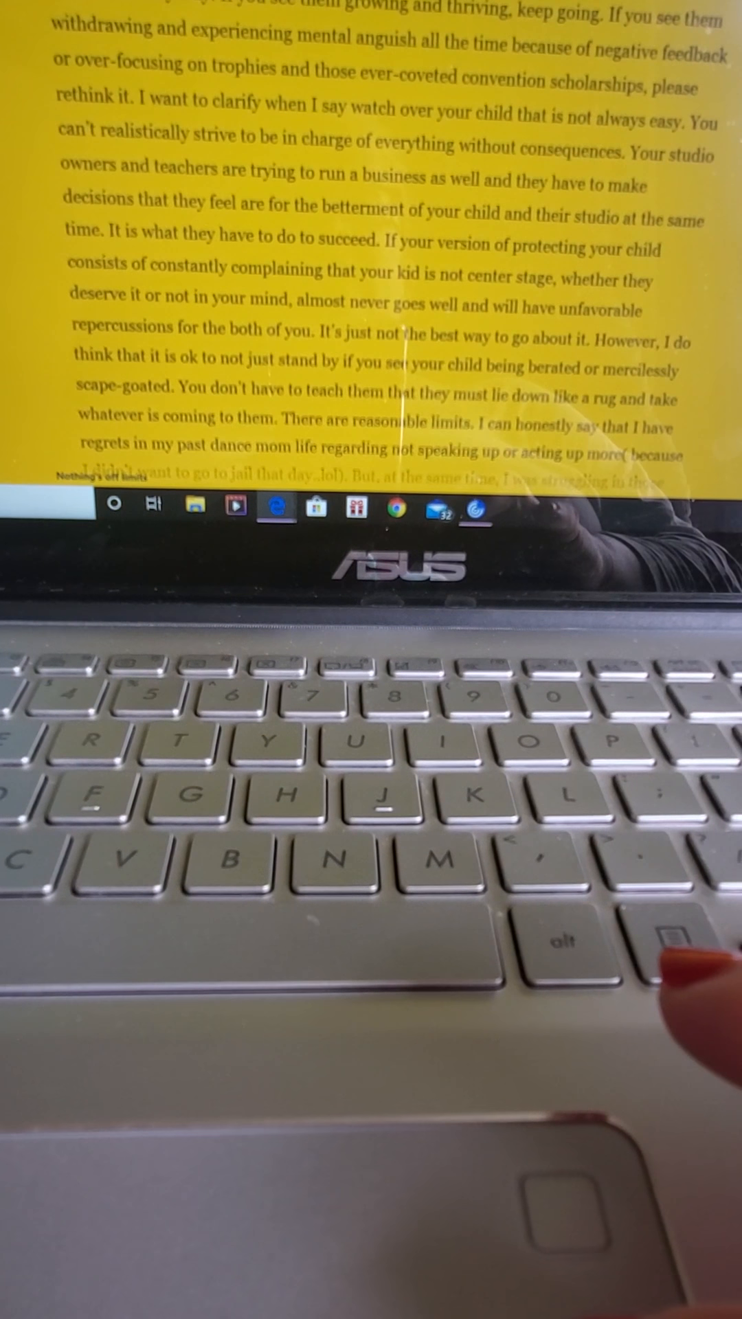
scroll("down", 3)
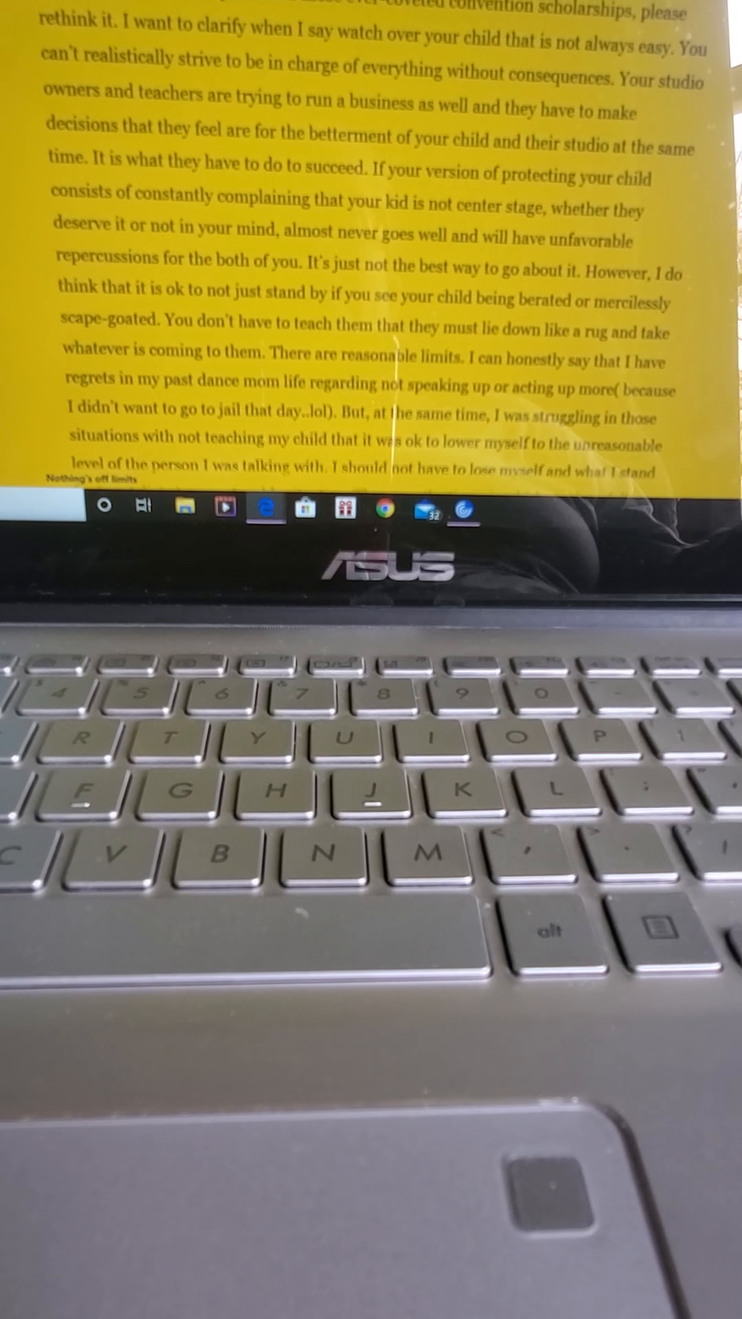
scroll("down", 3)
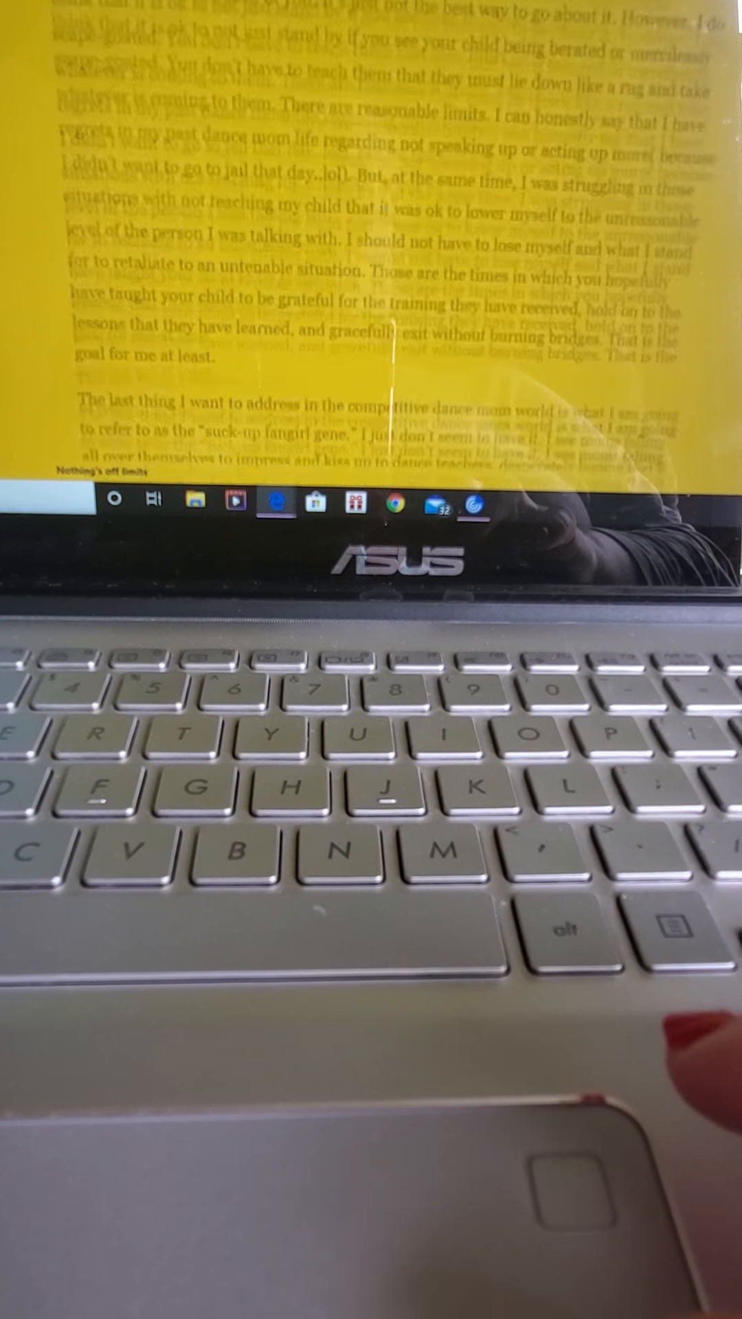
scroll("down", 3)
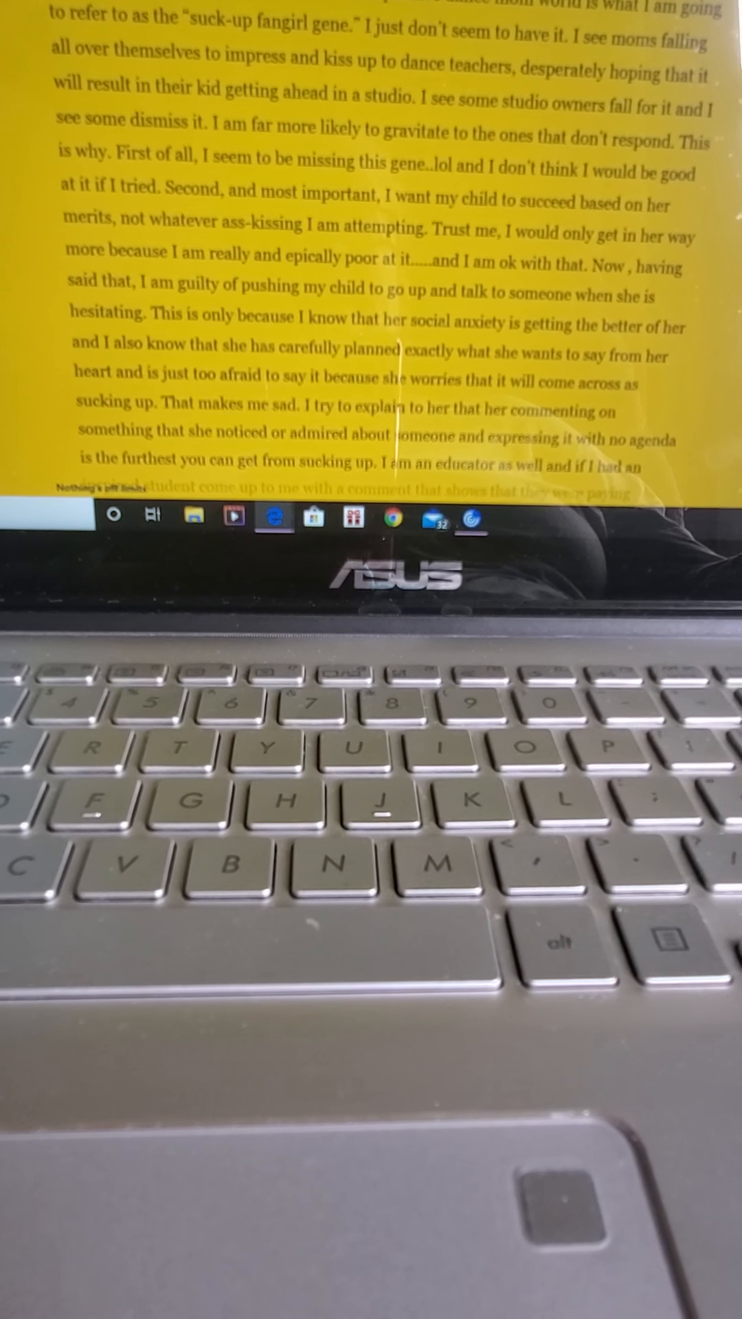
scroll("down", 3)
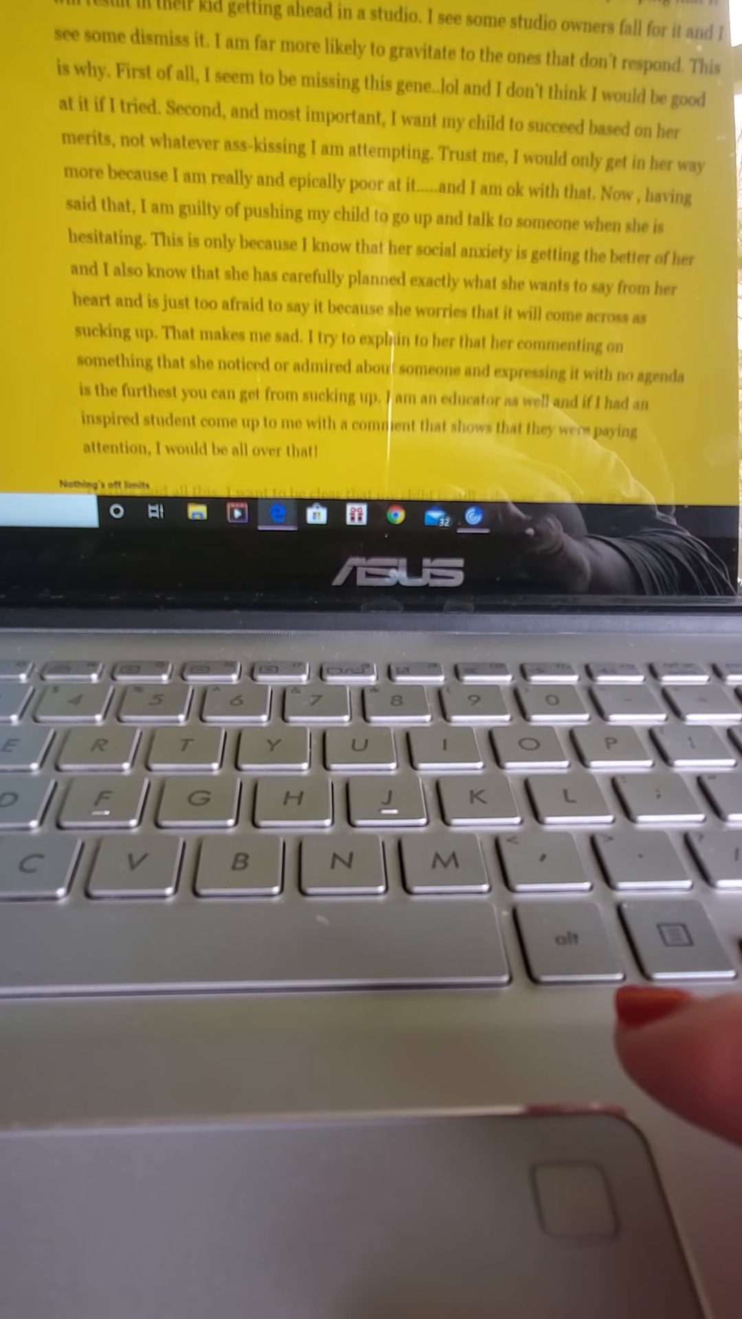
scroll("down", 3)
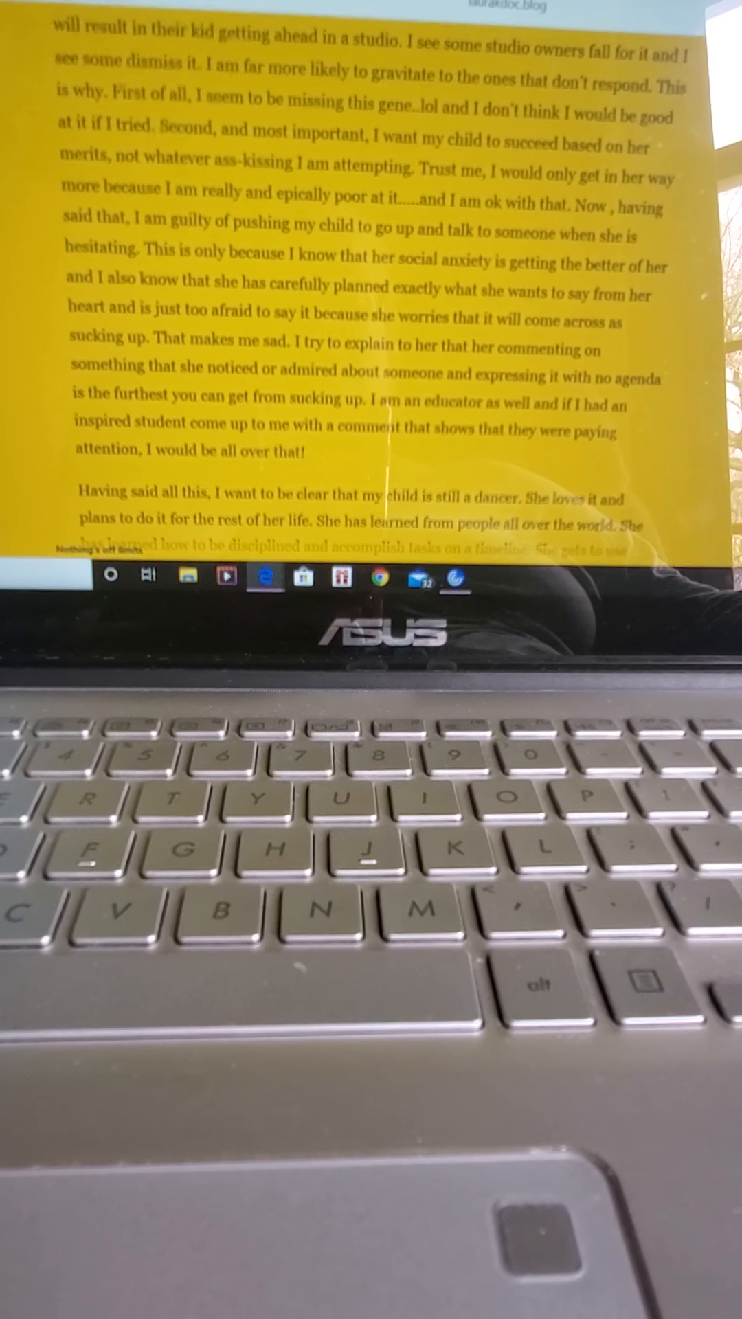
scroll("down", 3)
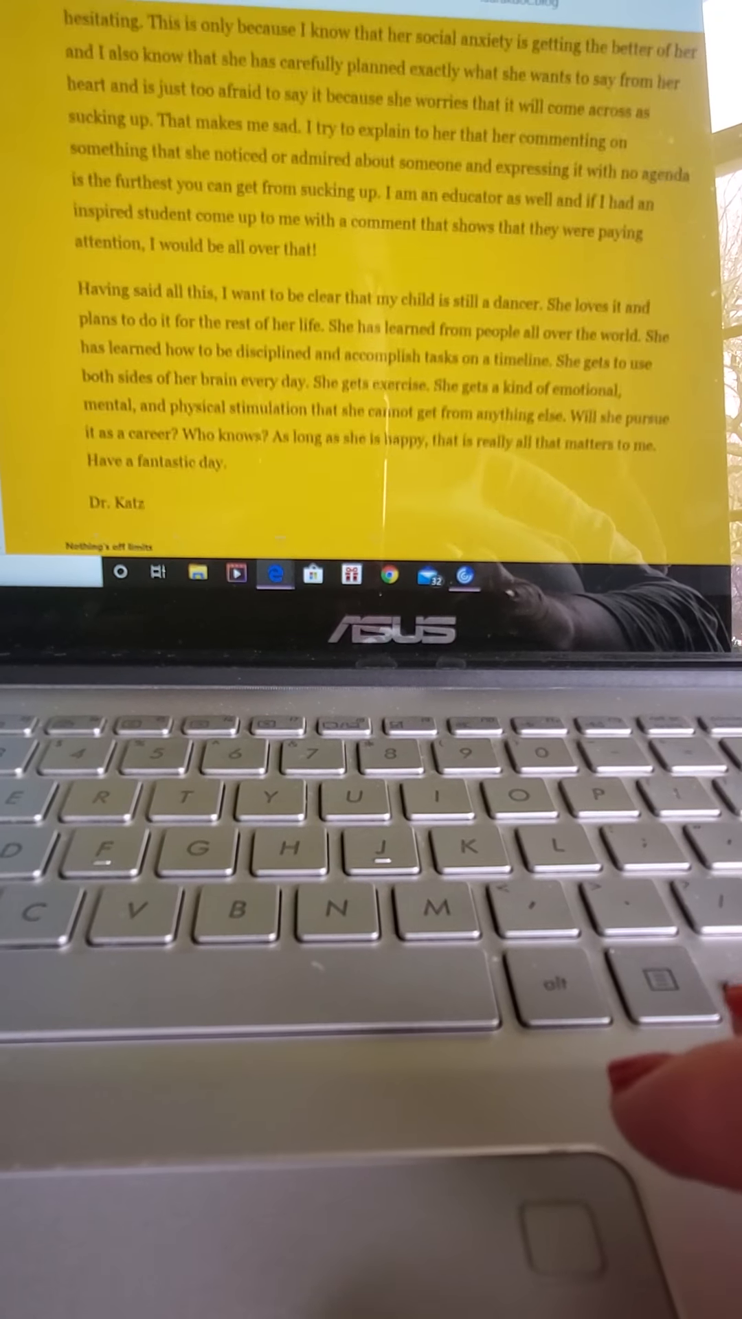
scroll("down", 3)
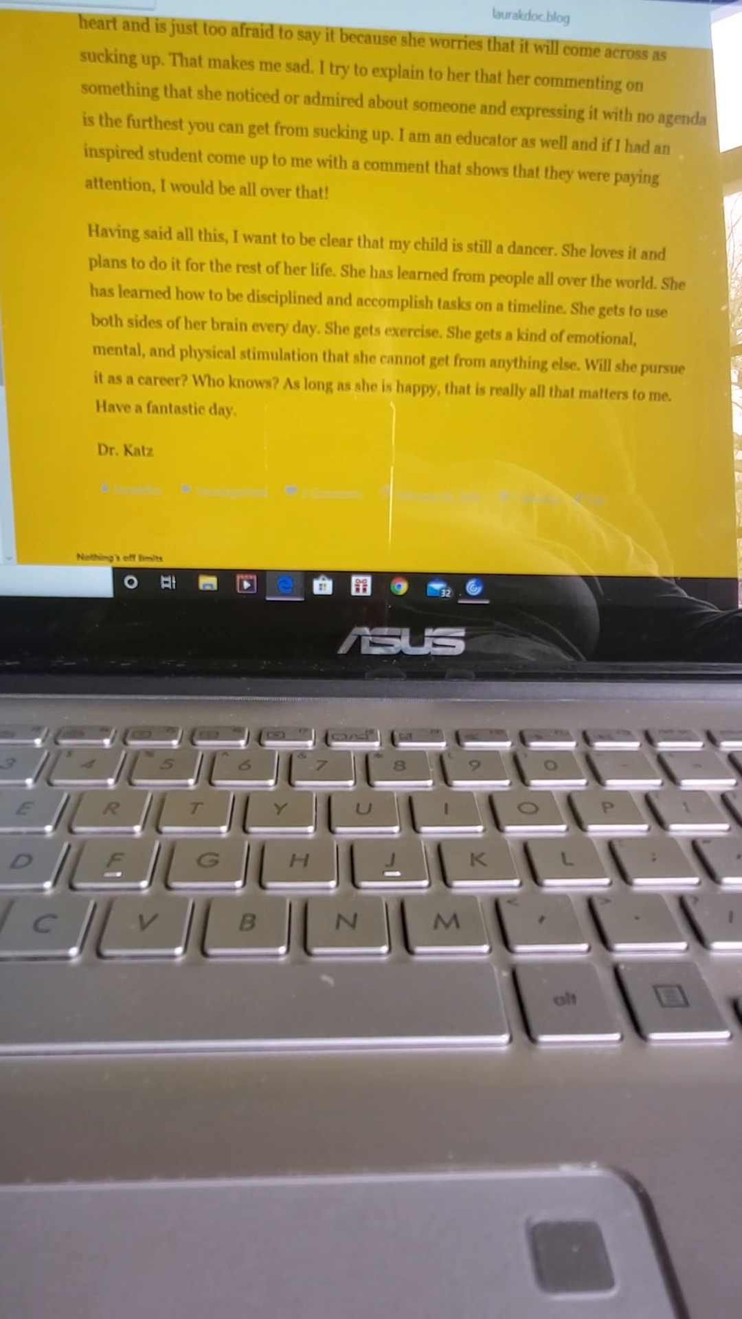
scroll("down", 3)
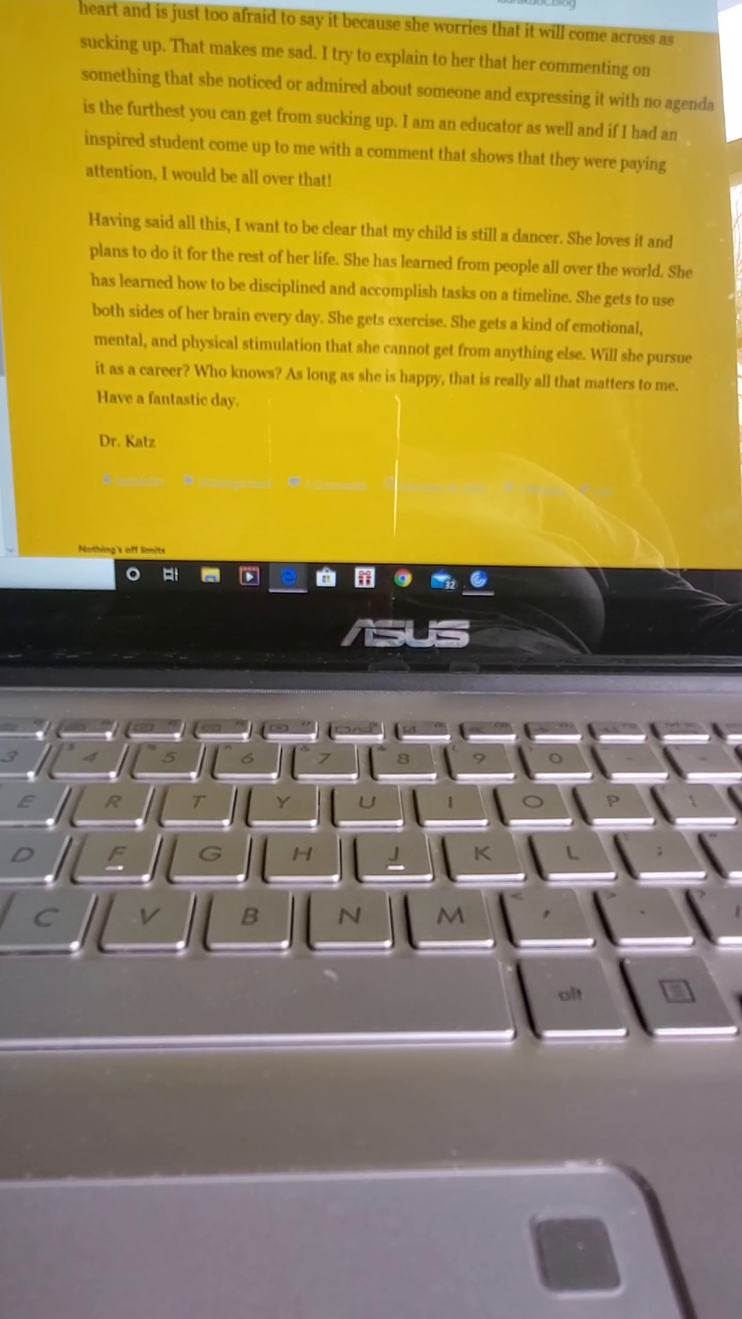